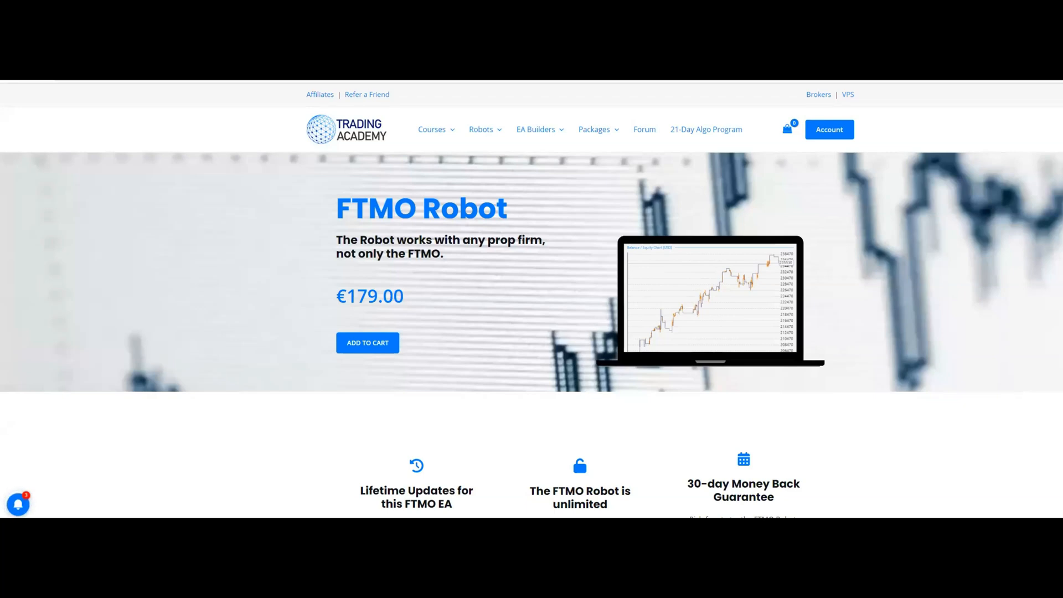
mouse_move(446, 319)
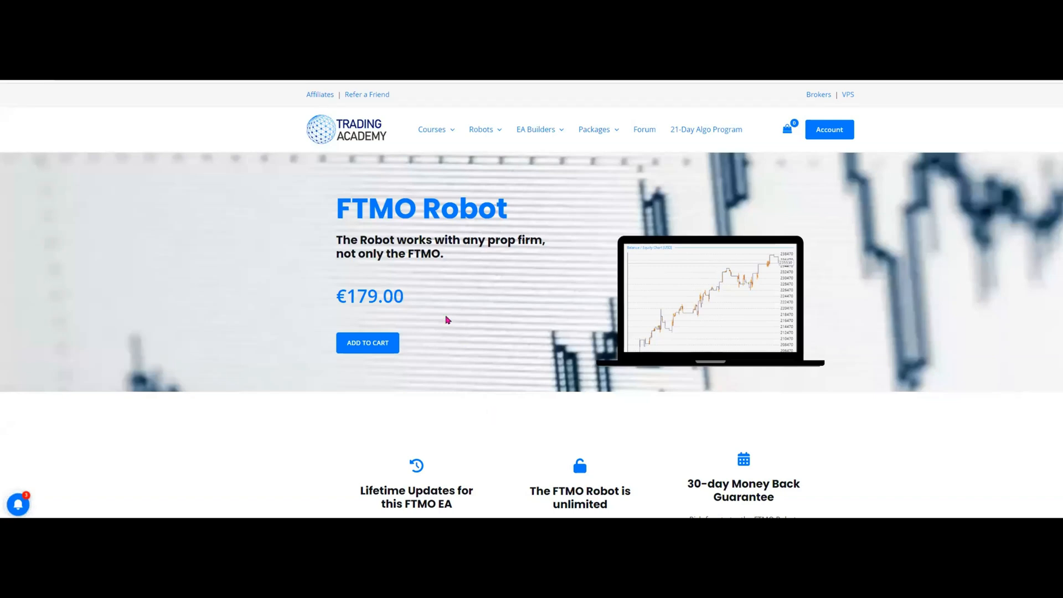
mouse_move(390, 326)
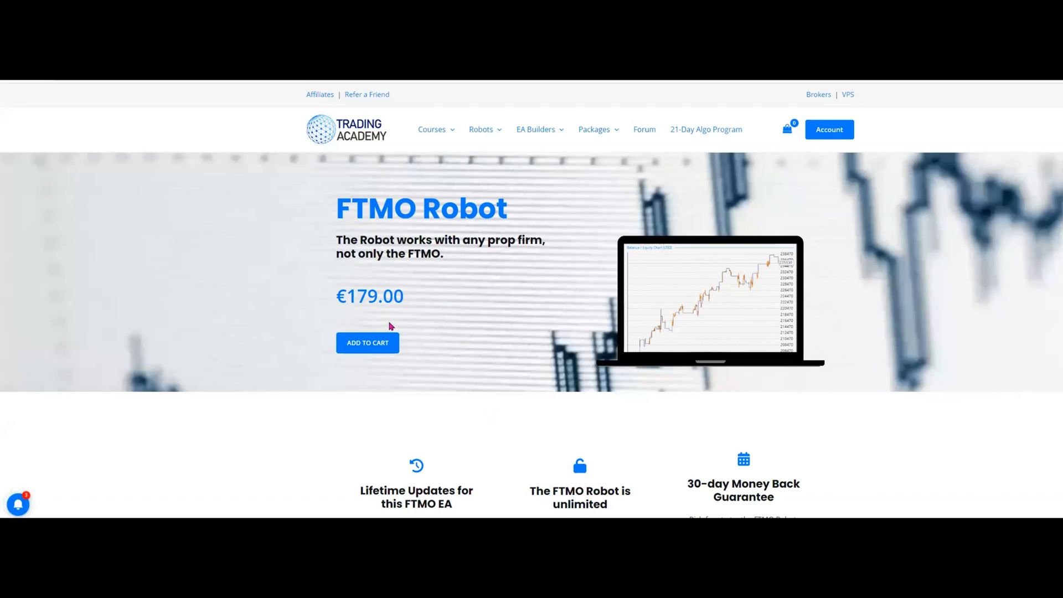
mouse_move(384, 514)
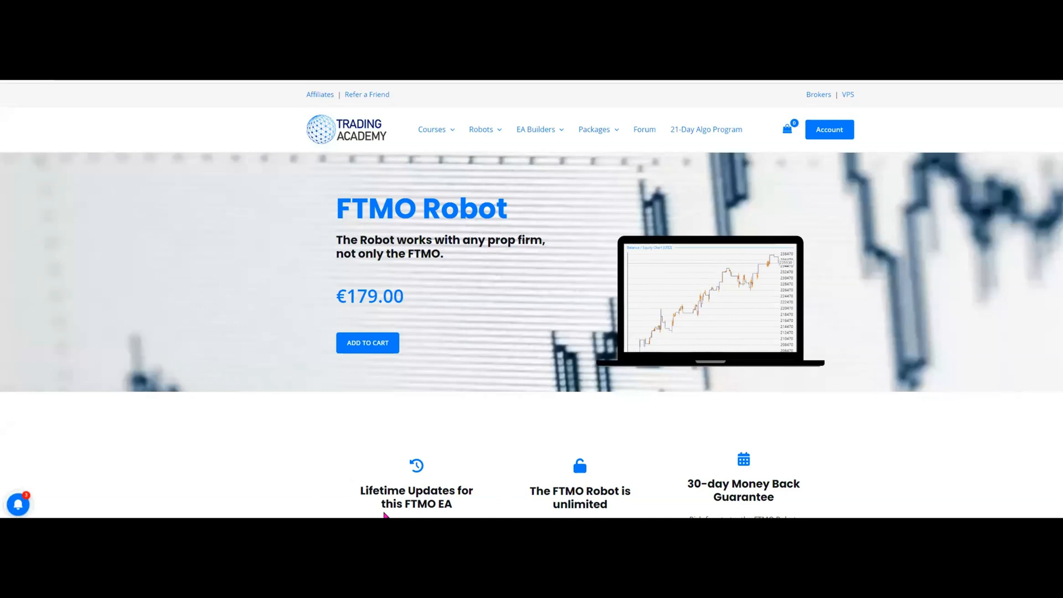
mouse_move(536, 518)
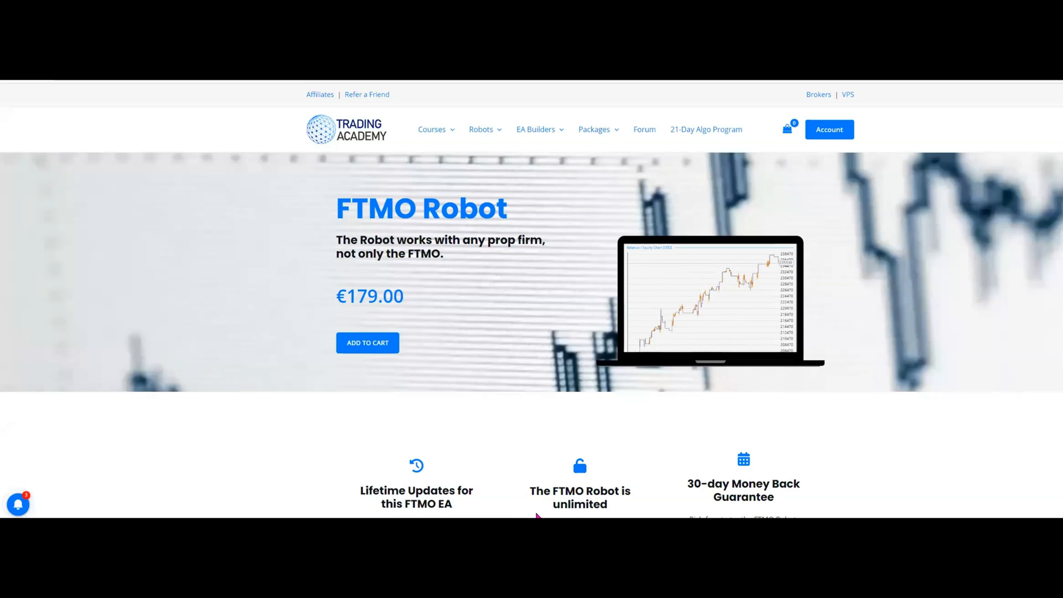
mouse_move(782, 509)
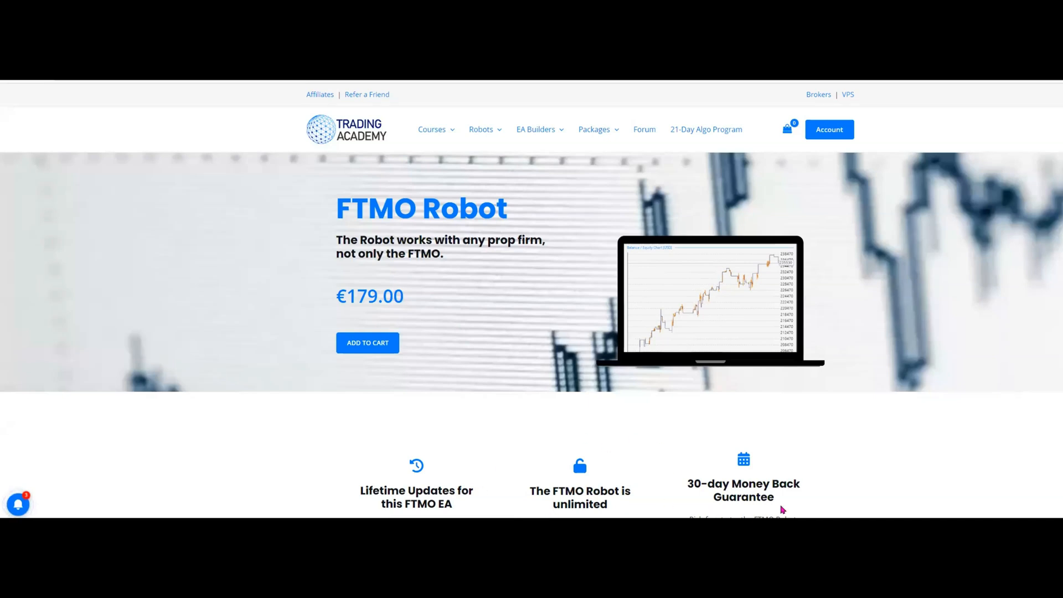
mouse_move(782, 509)
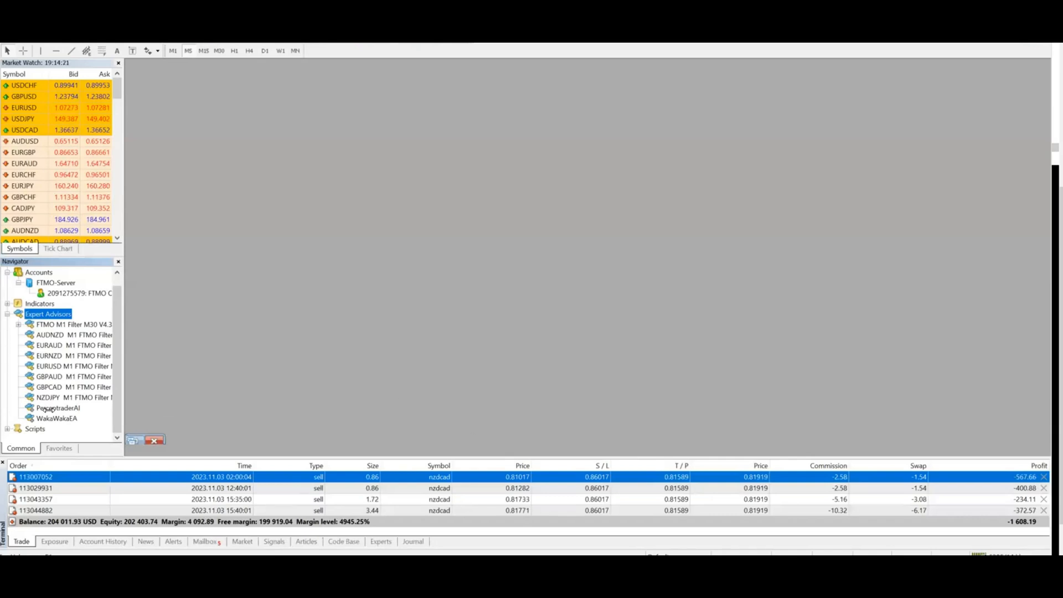
mouse_move(60, 400)
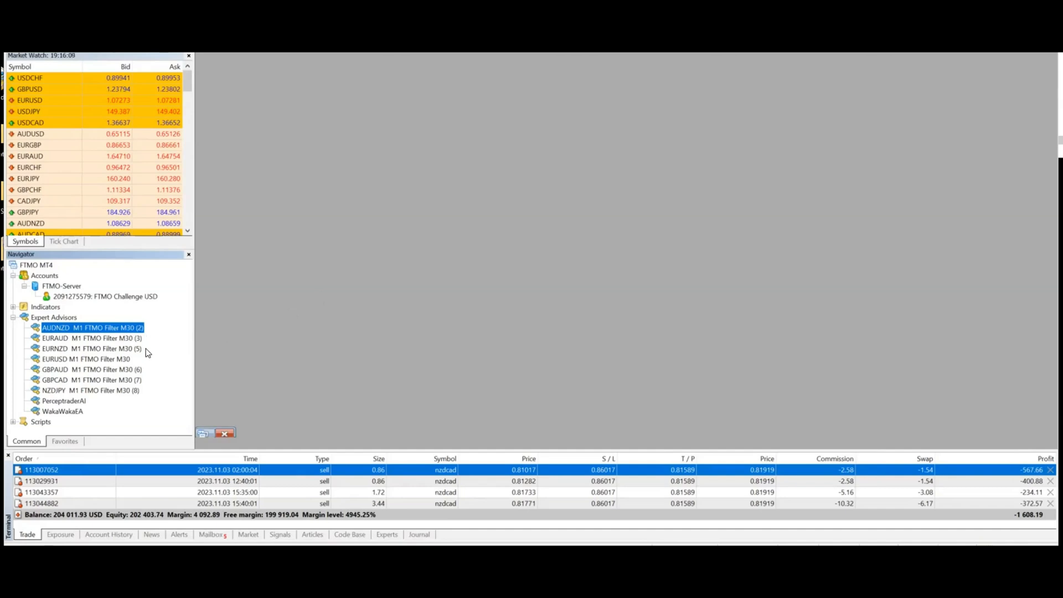
mouse_move(164, 400)
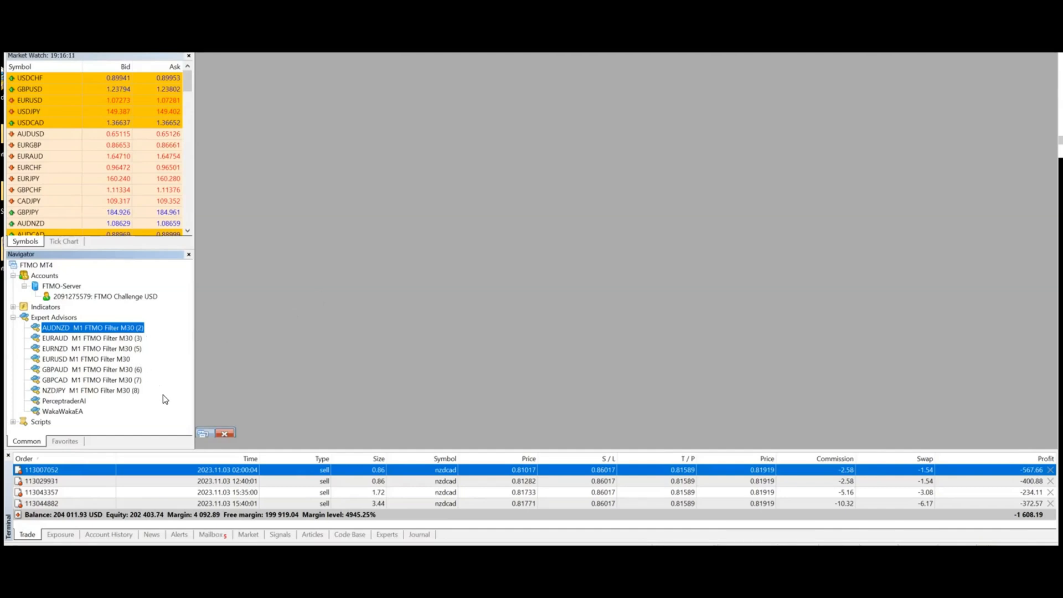
mouse_move(121, 333)
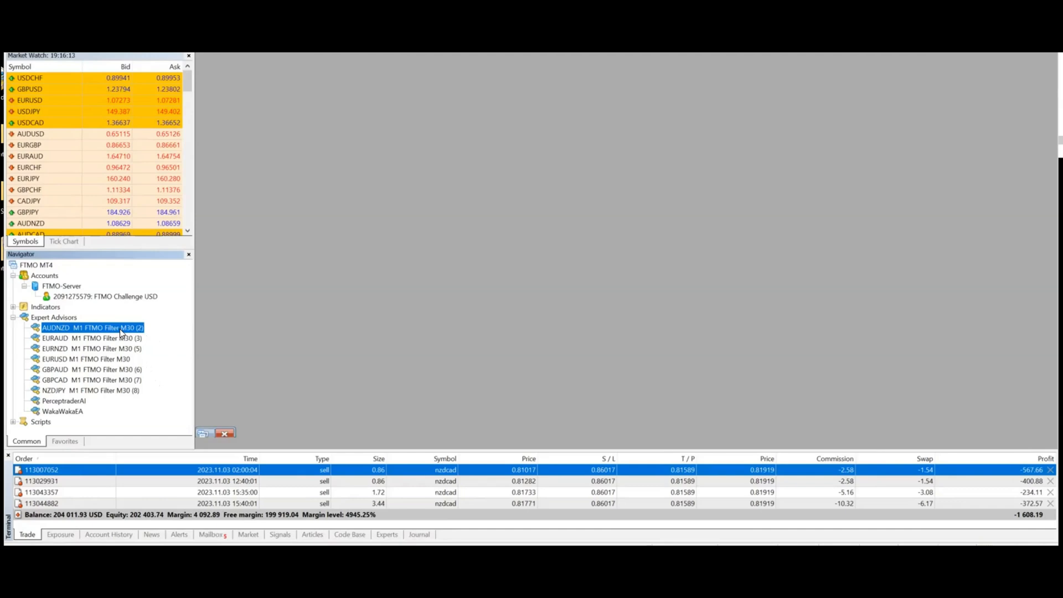
mouse_move(111, 248)
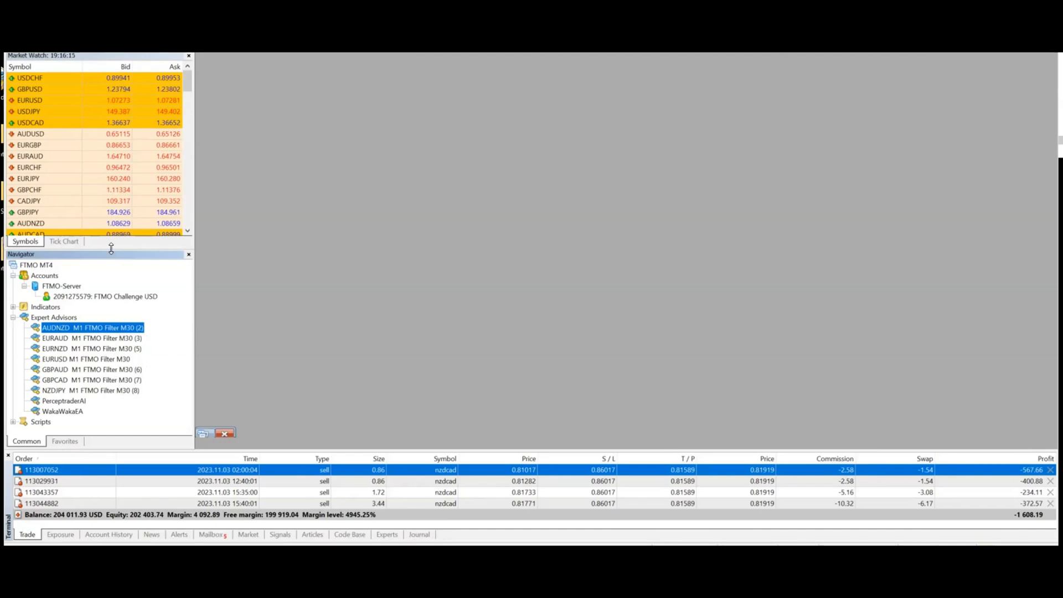
mouse_move(61, 168)
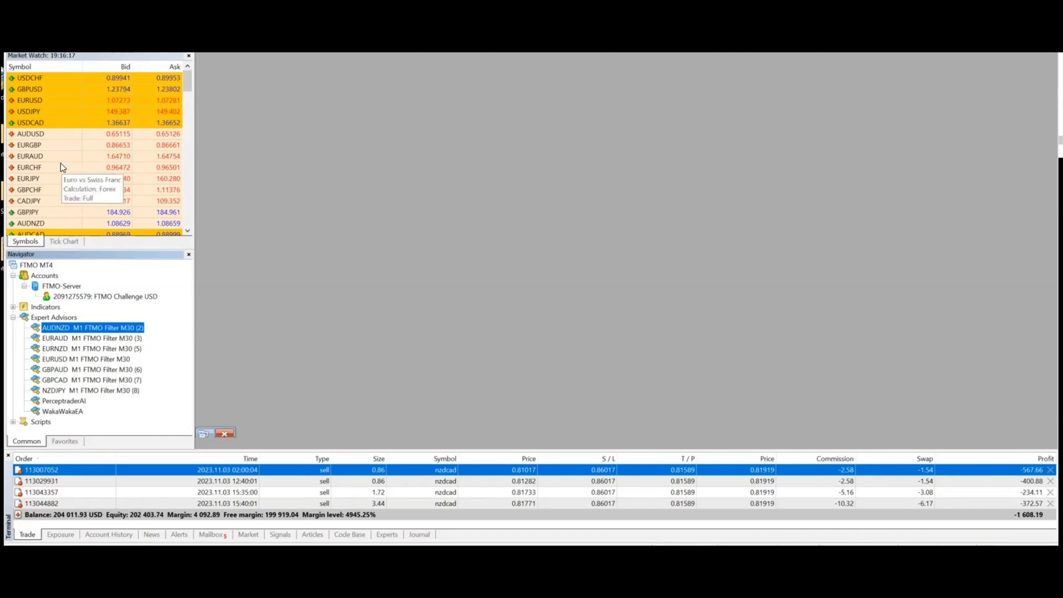
Step: Open an AUDNZD chart from Market Watch
scroll(down, 3)
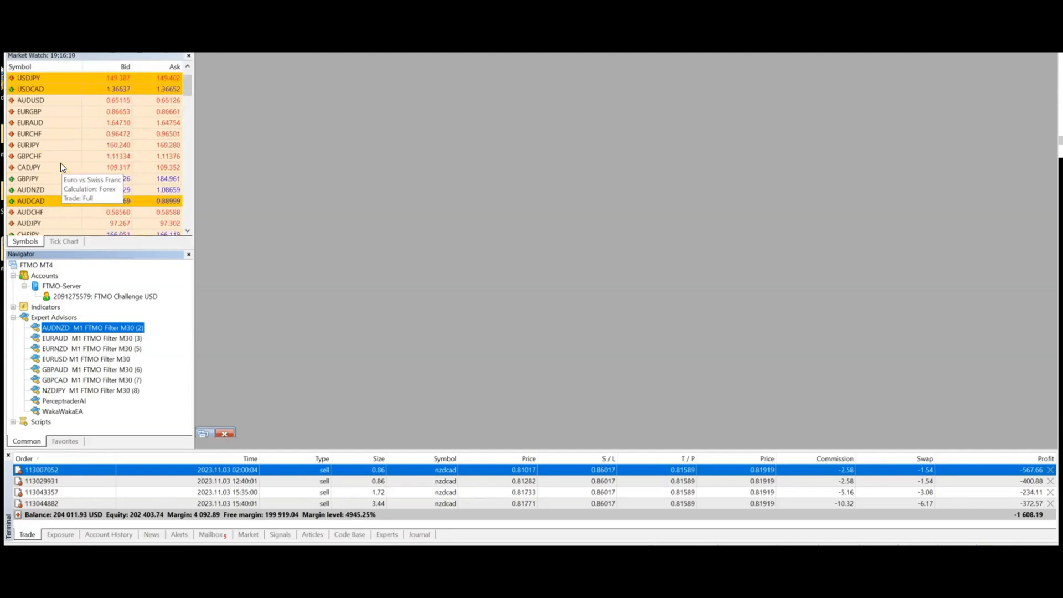
mouse_move(34, 193)
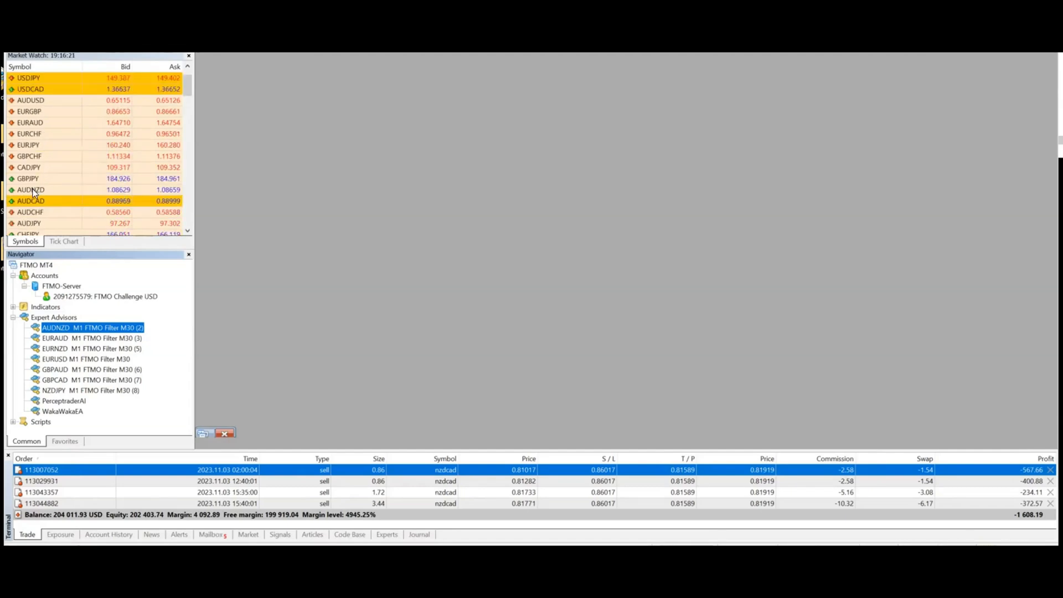
double_click(30, 189)
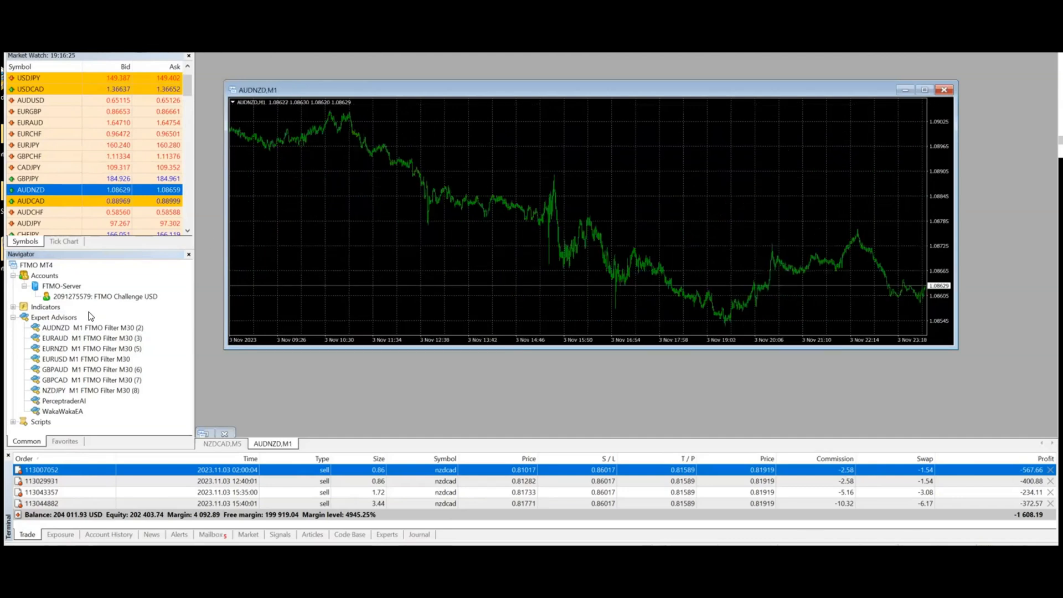
Step: Attach the AUDNZD M1 FTMO Filter M30 (2) expert and show its Inputs parameters
double_click(86, 328)
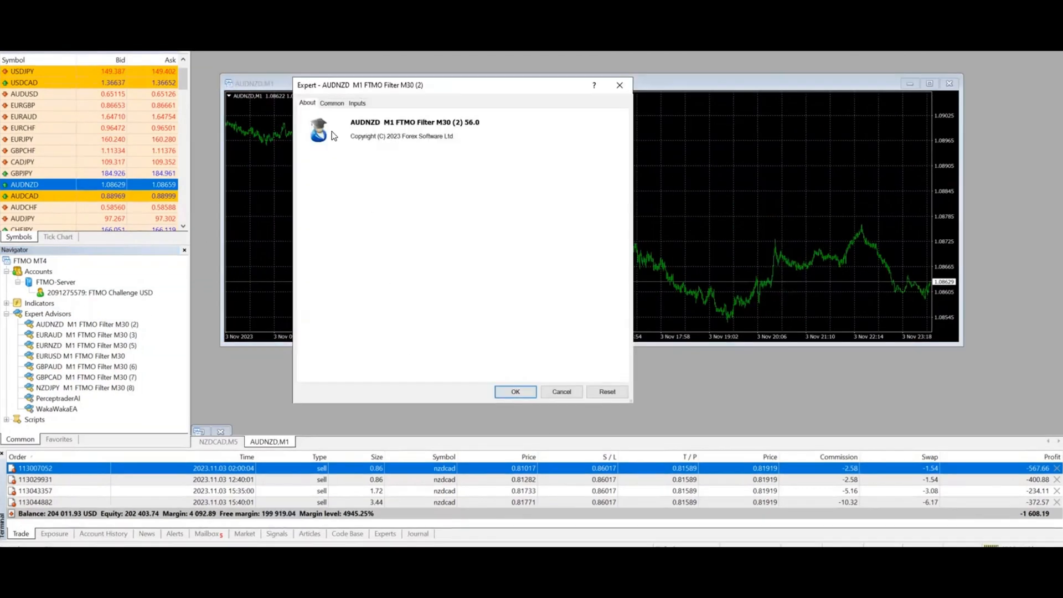
click(331, 102)
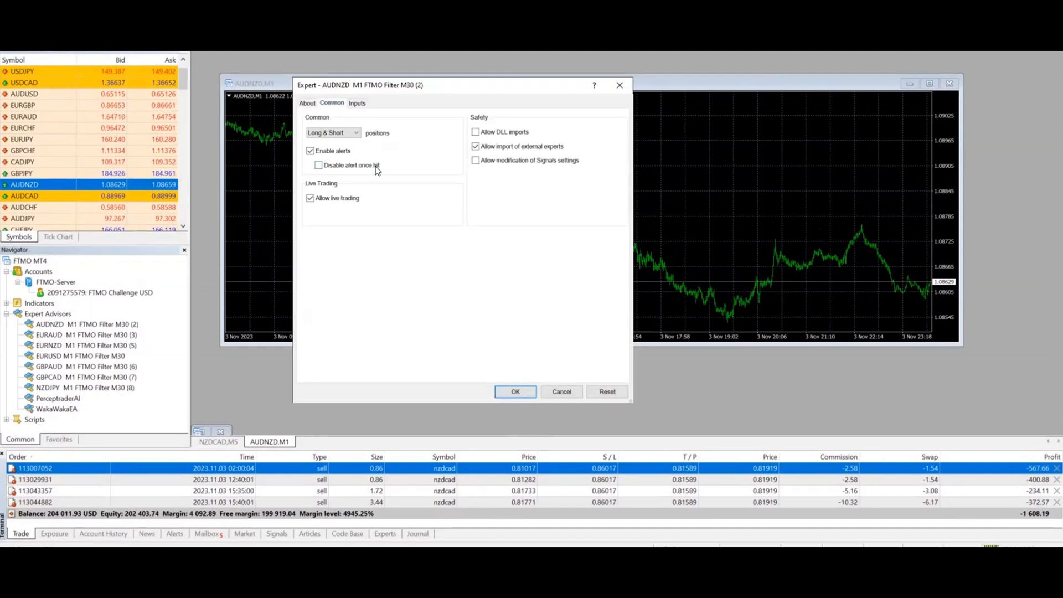
click(356, 102)
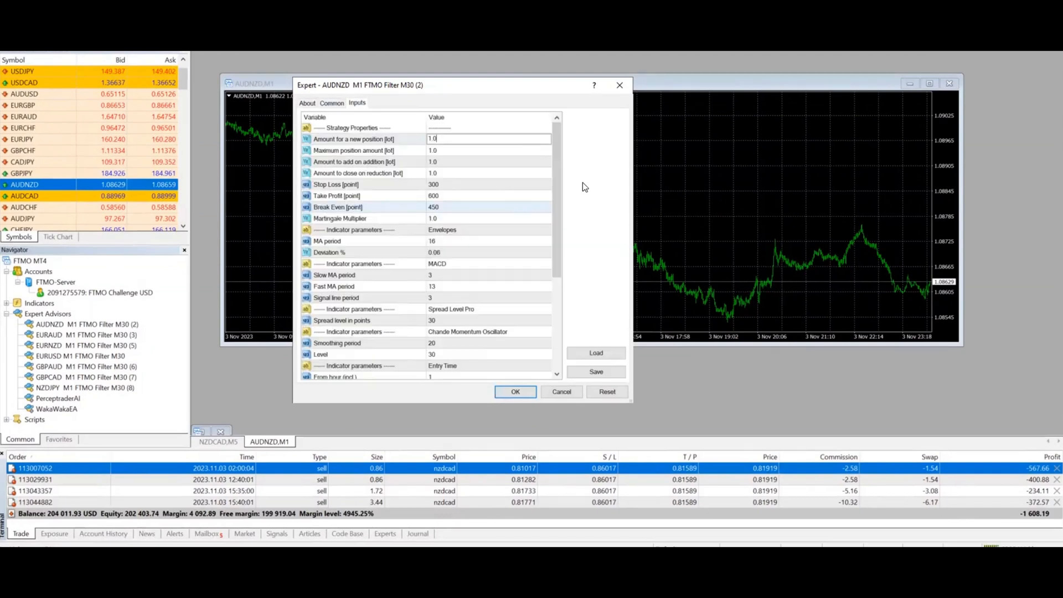
mouse_move(473, 163)
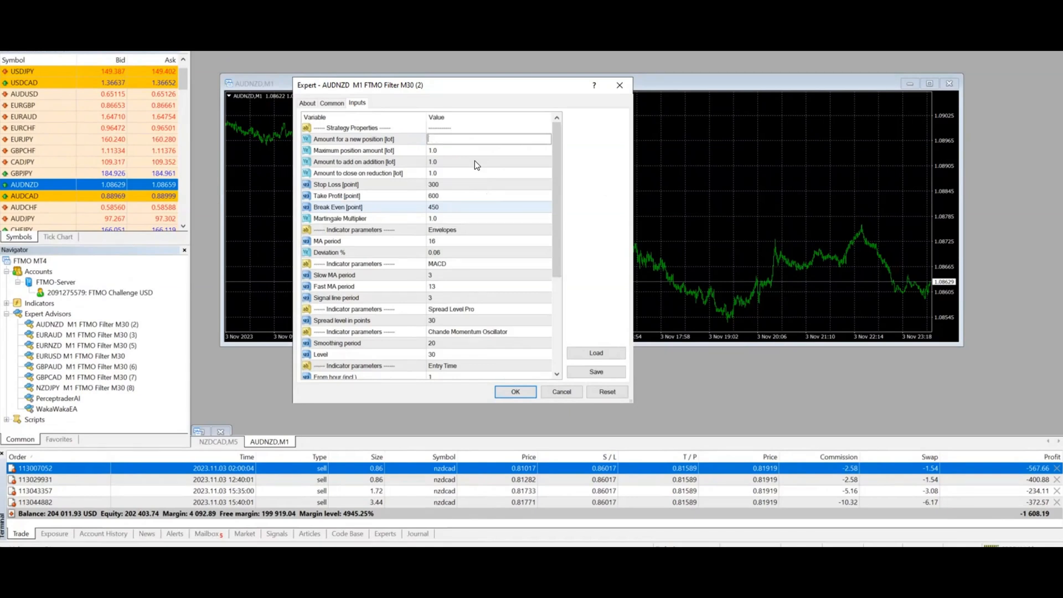
Step: Set the AUDNZD expert's lot amounts to 6.0 and review Stop Loss, Take Profit and remaining inputs
text(6.0)
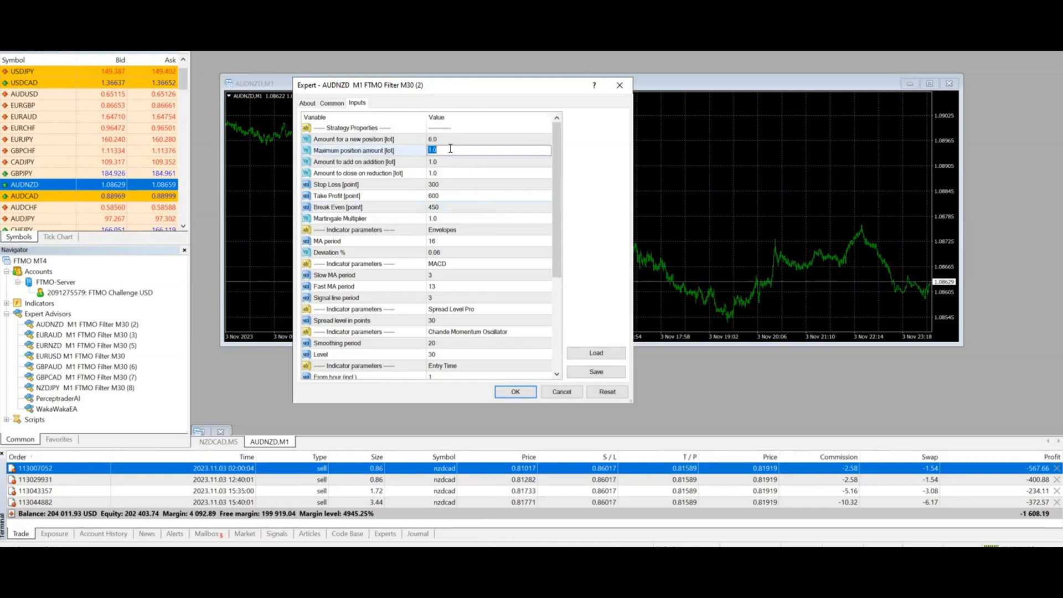
text(6.0)
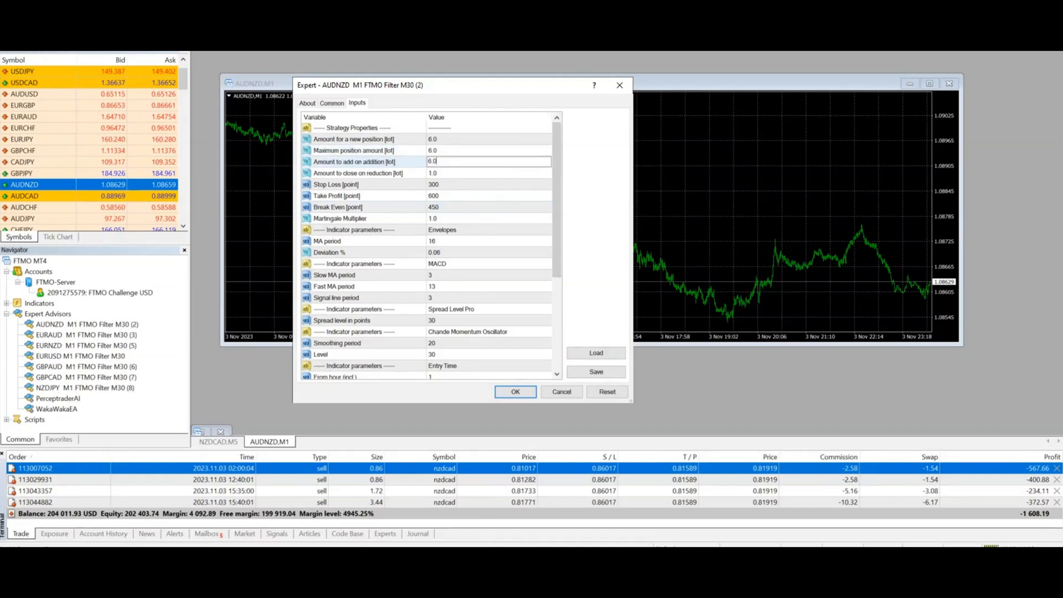
click(488, 173)
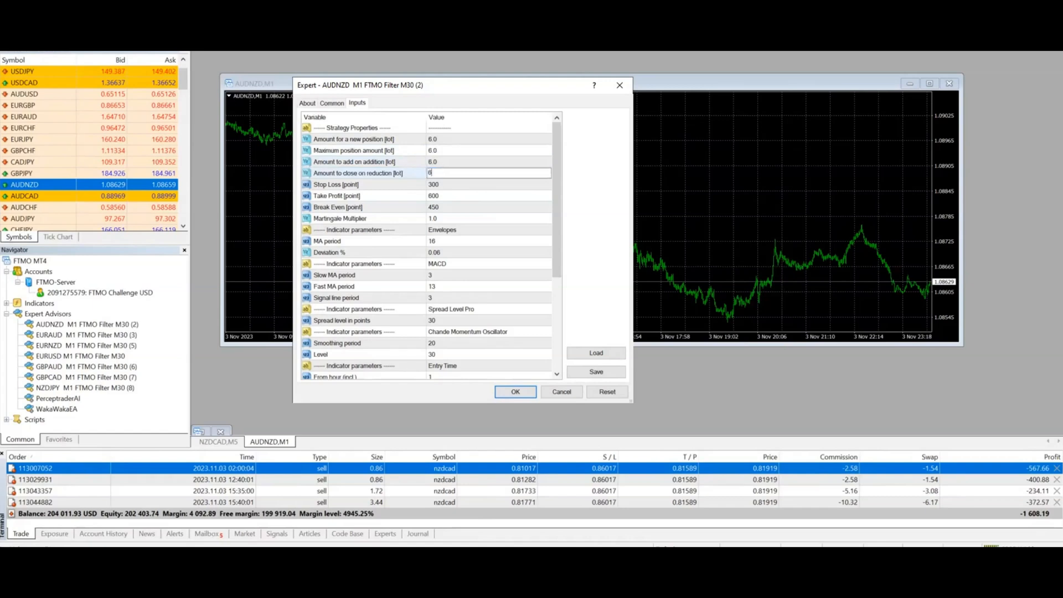
click(339, 218)
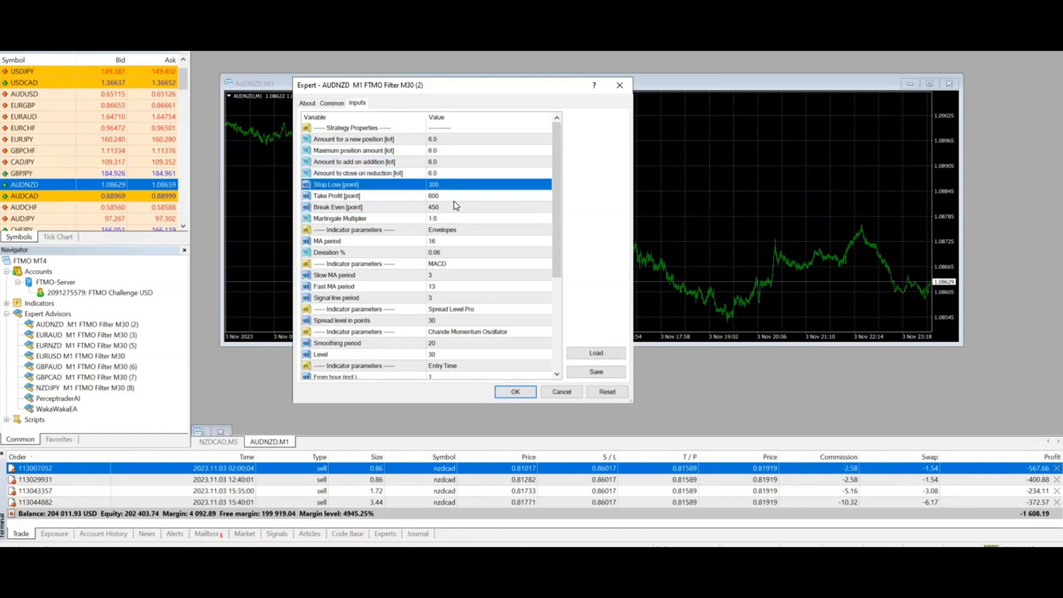
click(434, 196)
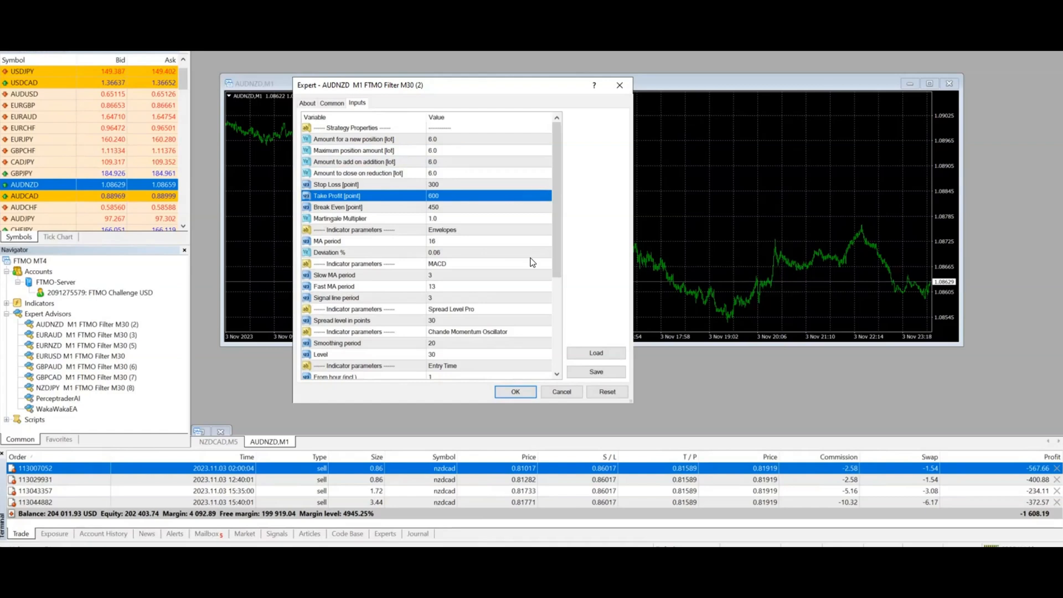
mouse_move(386, 241)
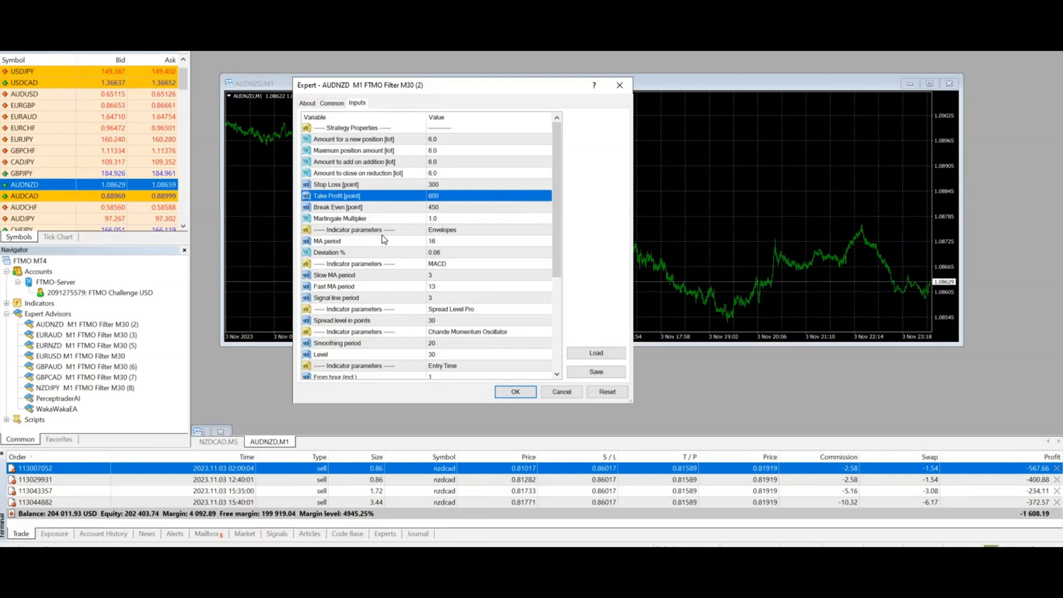
mouse_move(422, 220)
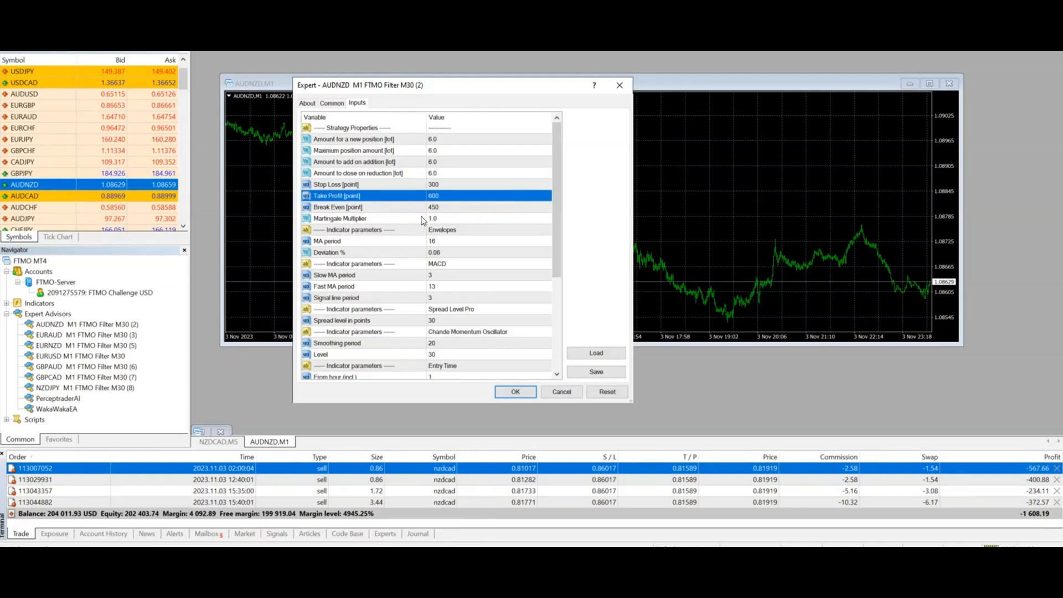
mouse_move(556, 242)
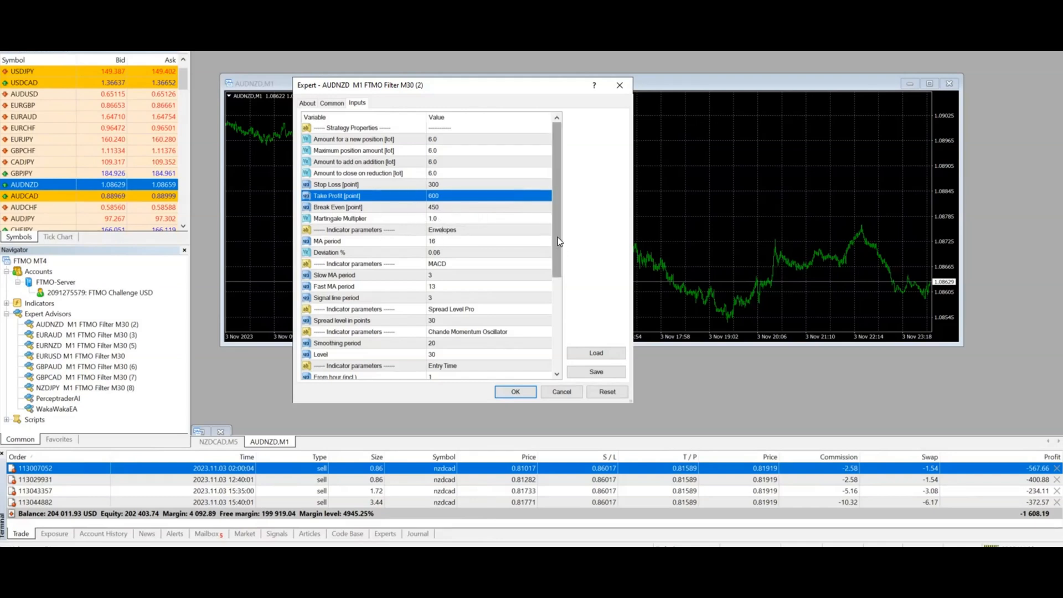
scroll(down, 3)
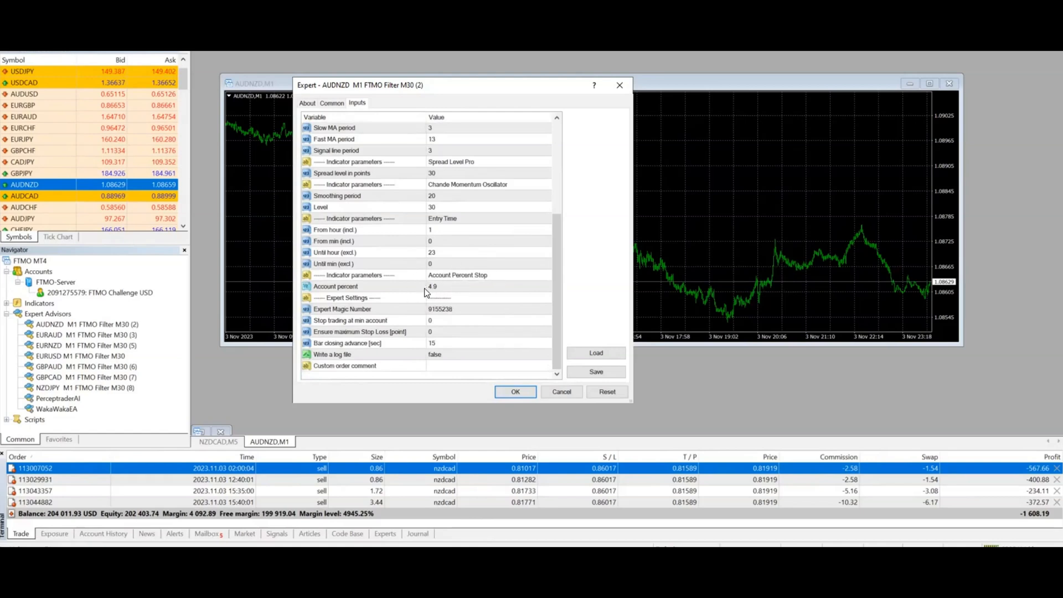
mouse_move(366, 351)
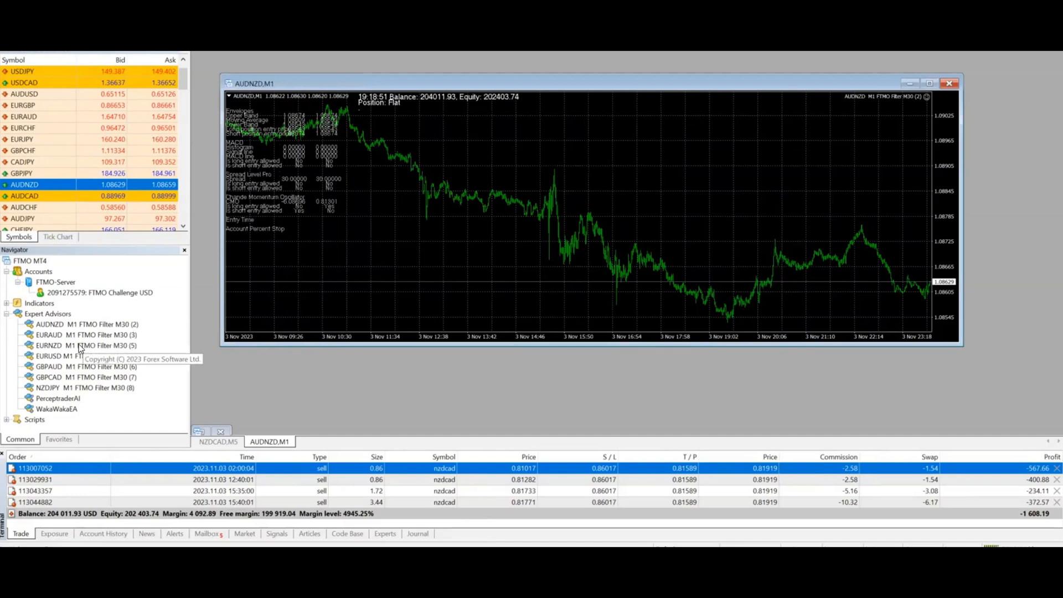
mouse_move(124, 252)
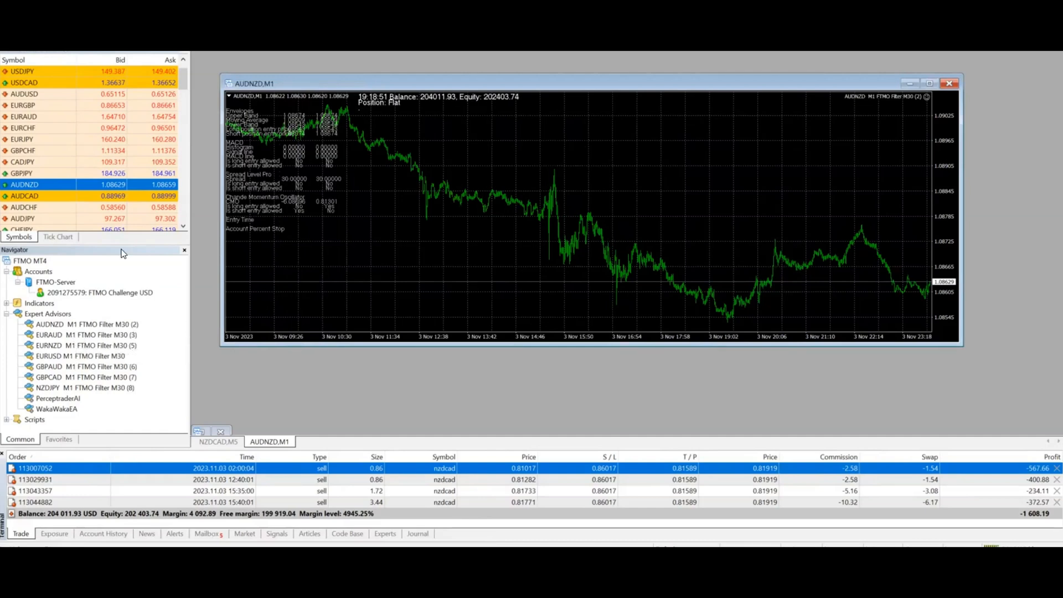
Step: Attach the EURAUD and EURNZD FTMO Filter experts with 6.0 lot inputs
double_click(84, 334)
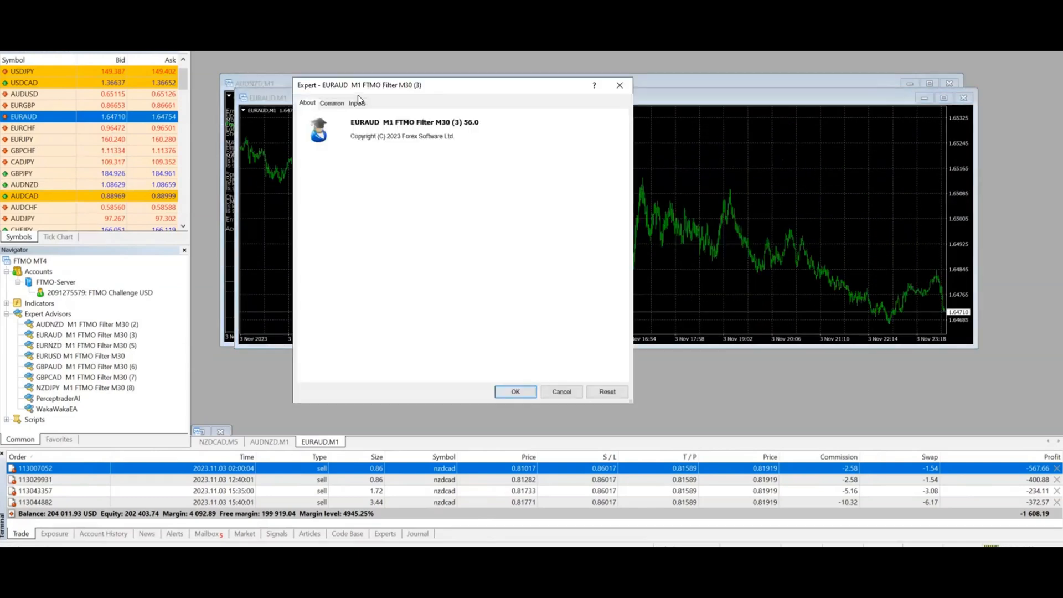
click(357, 102)
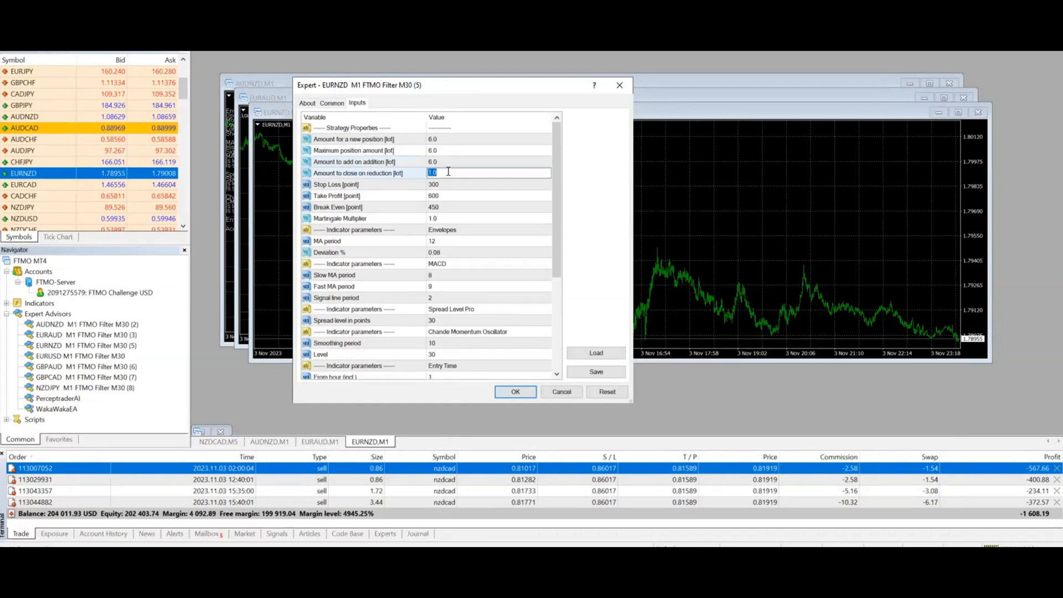
click(515, 391)
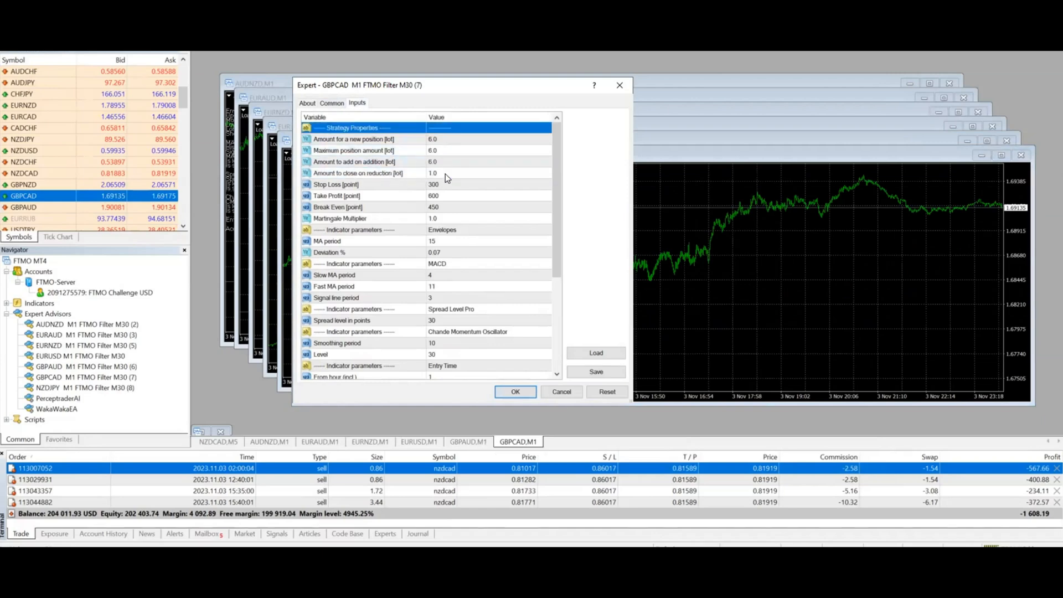
Step: Confirm the GBPCAD expert settings, open an NZDJPY chart and attach its FTMO Filter expert
click(560, 392)
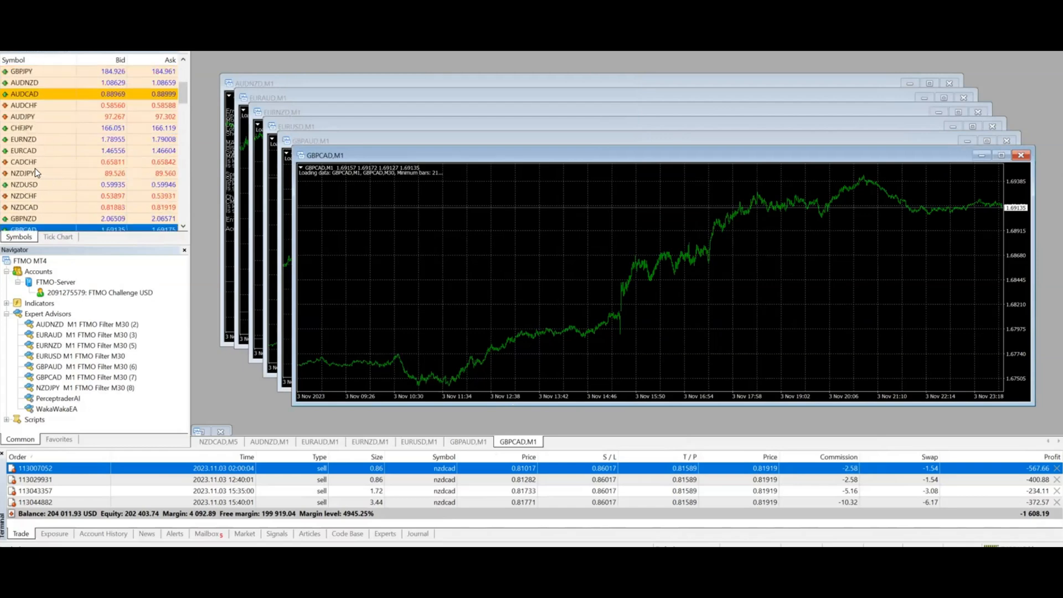
click(41, 173)
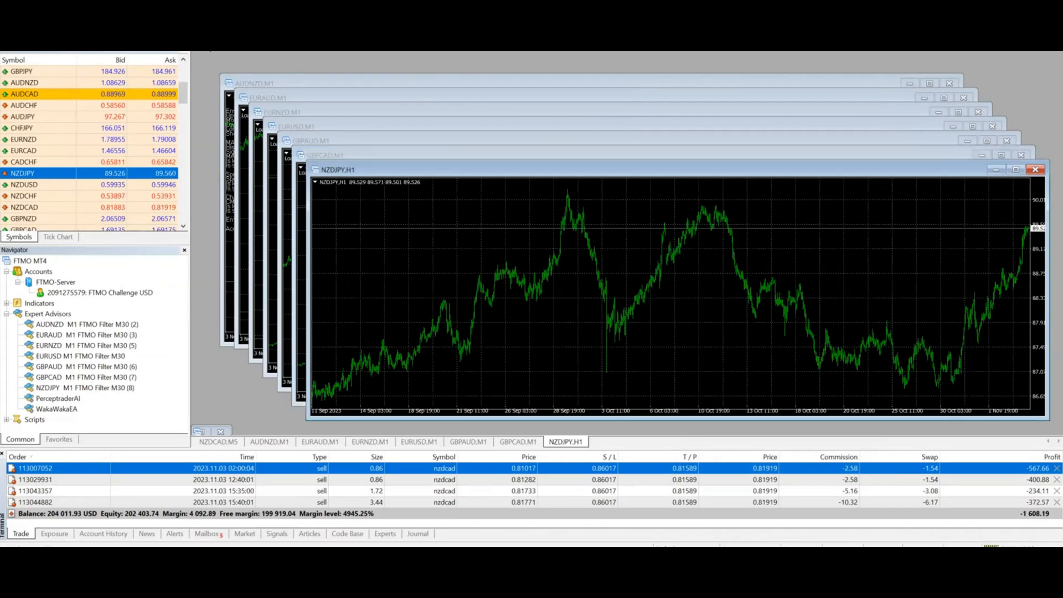
double_click(84, 388)
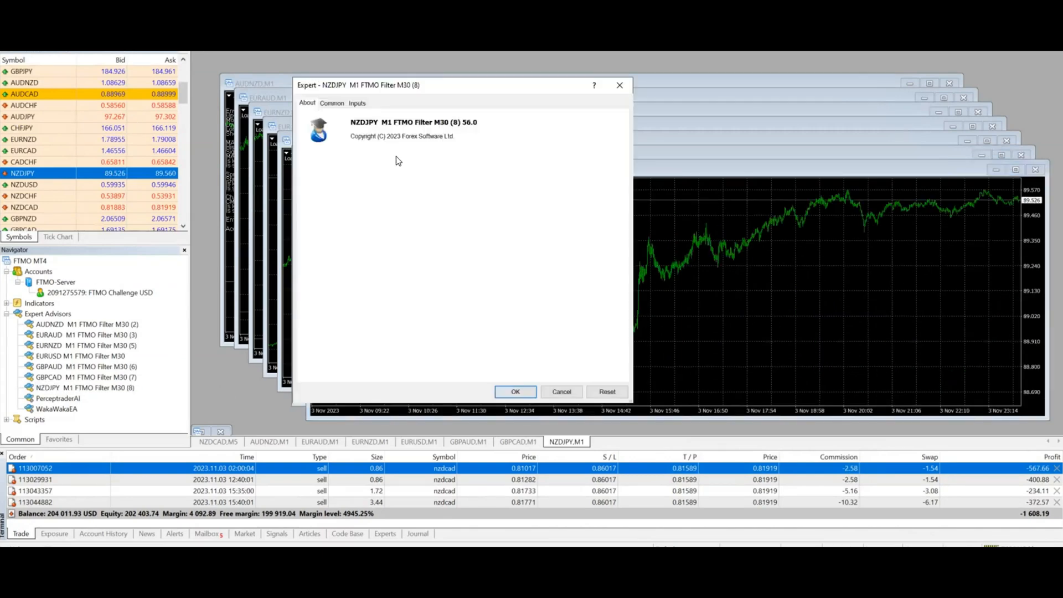
Step: Change the NZDJPY expert's lot amounts from 1.0 to 6.0 and start it
click(357, 102)
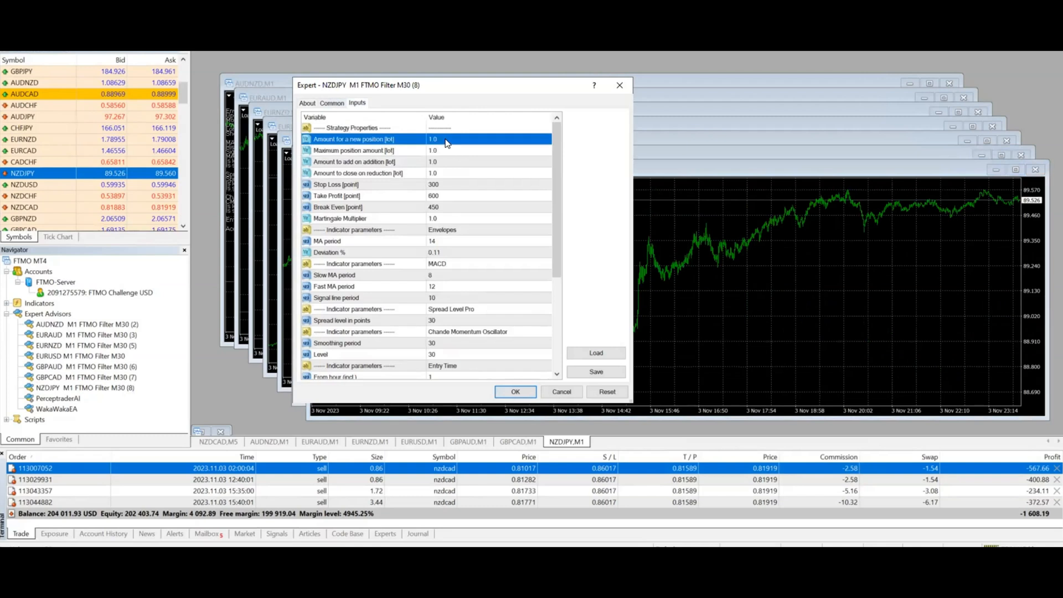
double_click(437, 140)
text(6)
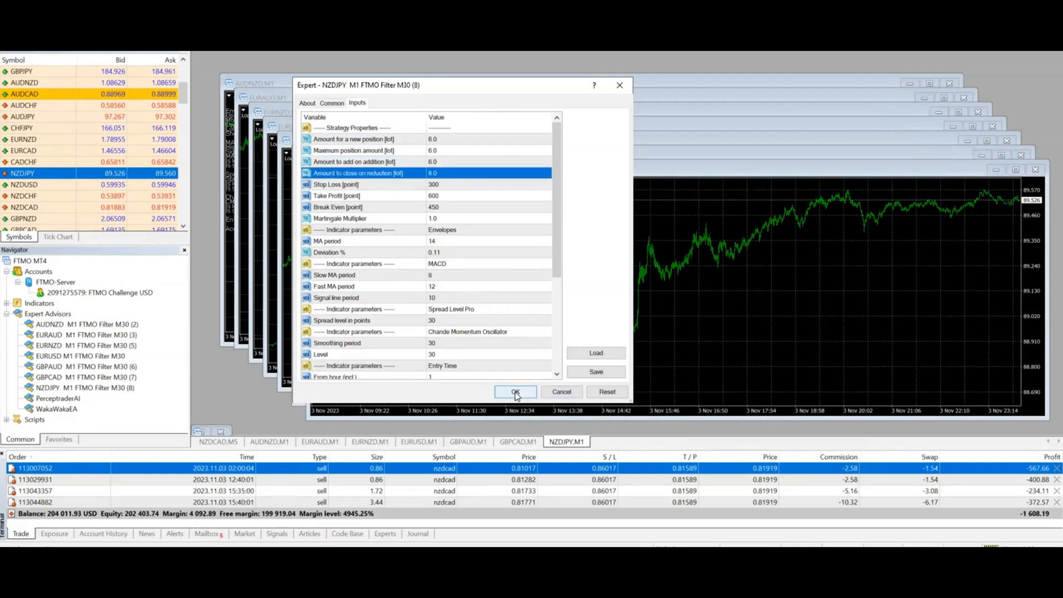
click(515, 392)
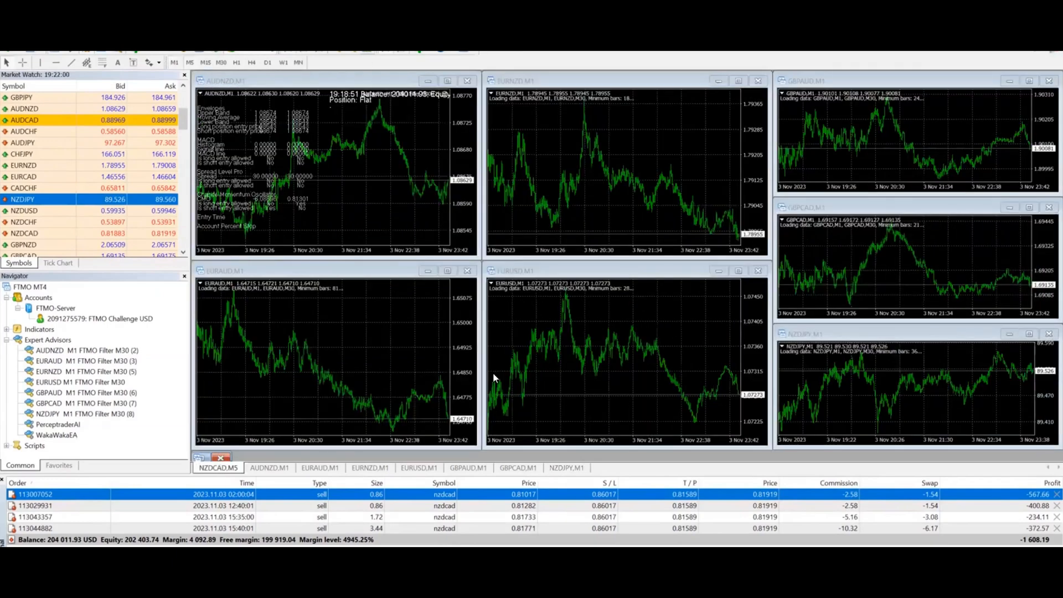
mouse_move(415, 376)
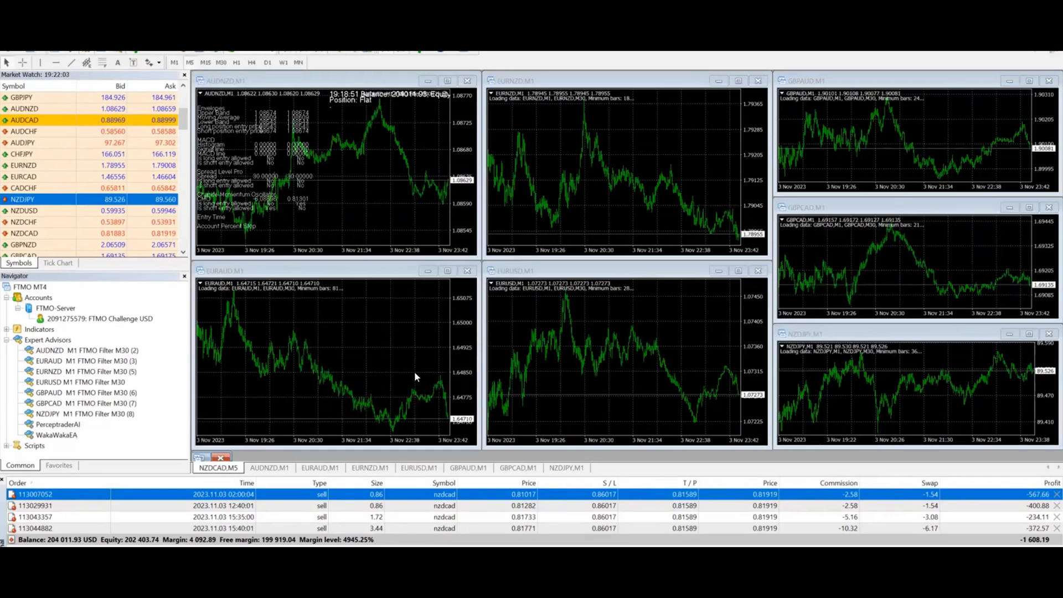
mouse_move(678, 379)
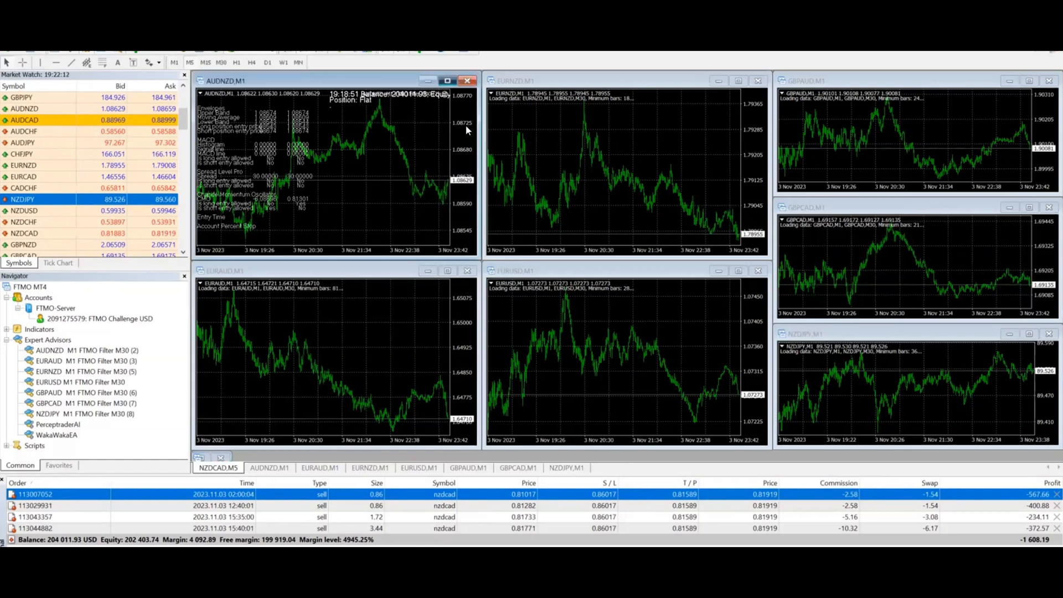
click(269, 467)
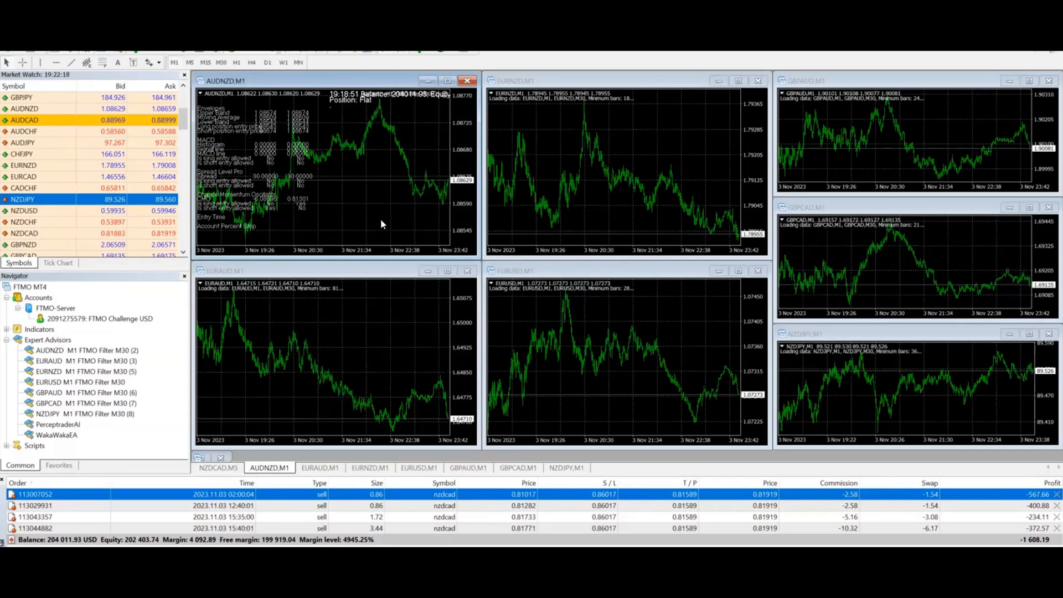
mouse_move(618, 356)
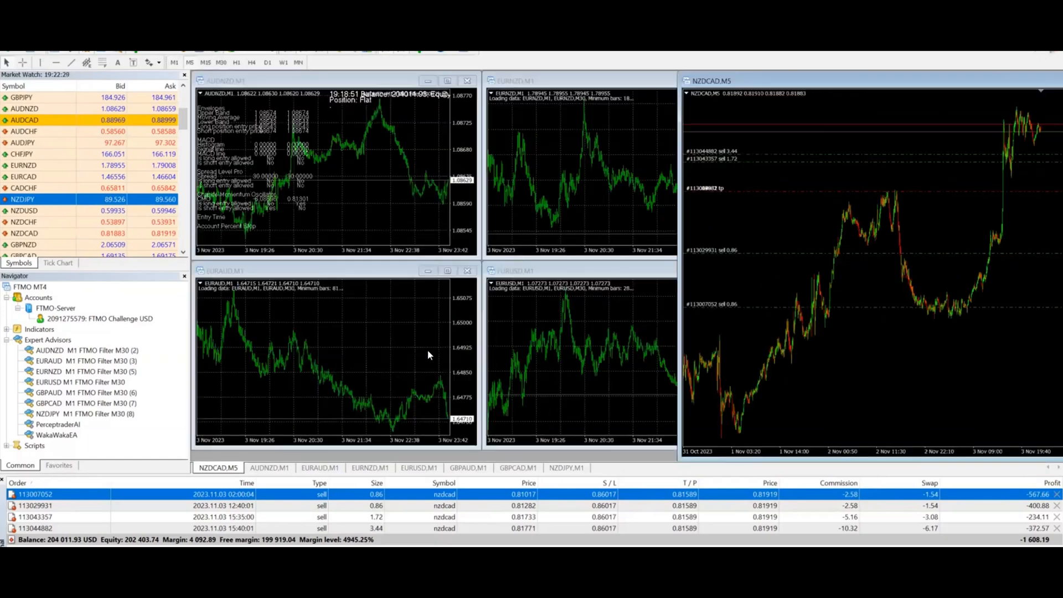
mouse_move(987, 85)
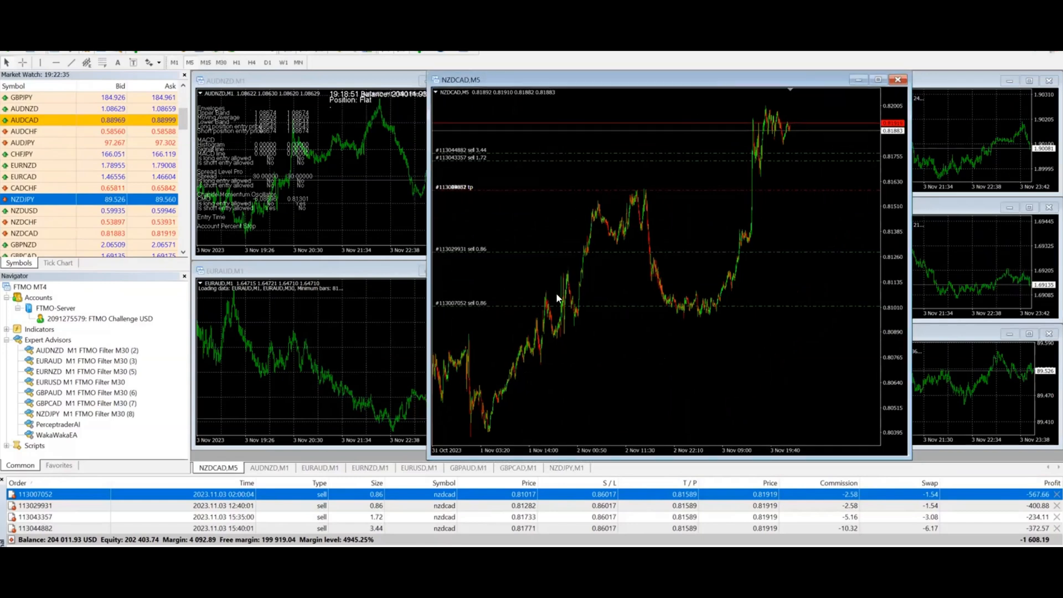
mouse_move(555, 290)
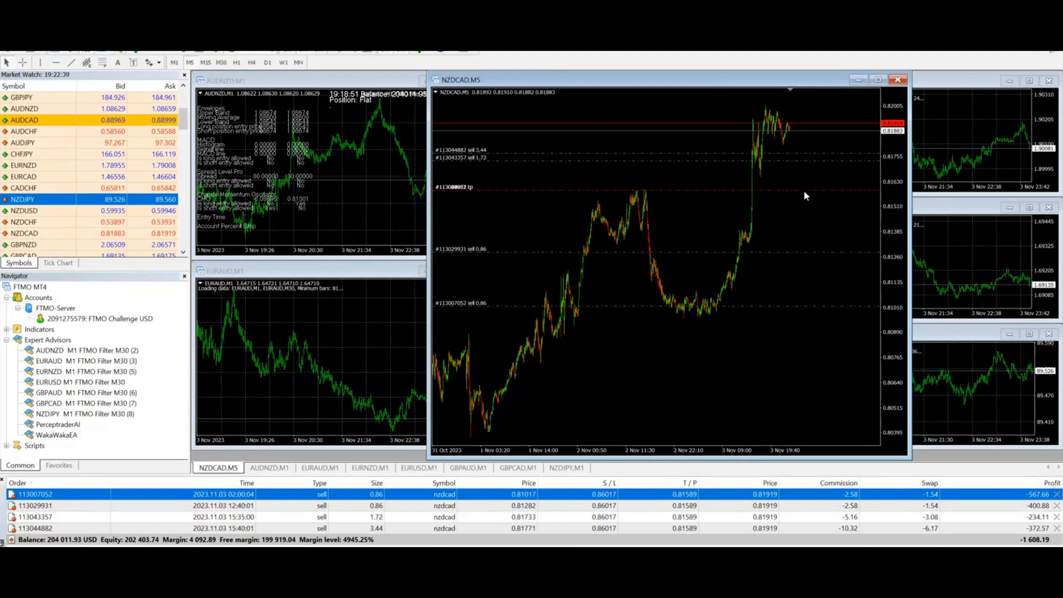
mouse_move(796, 188)
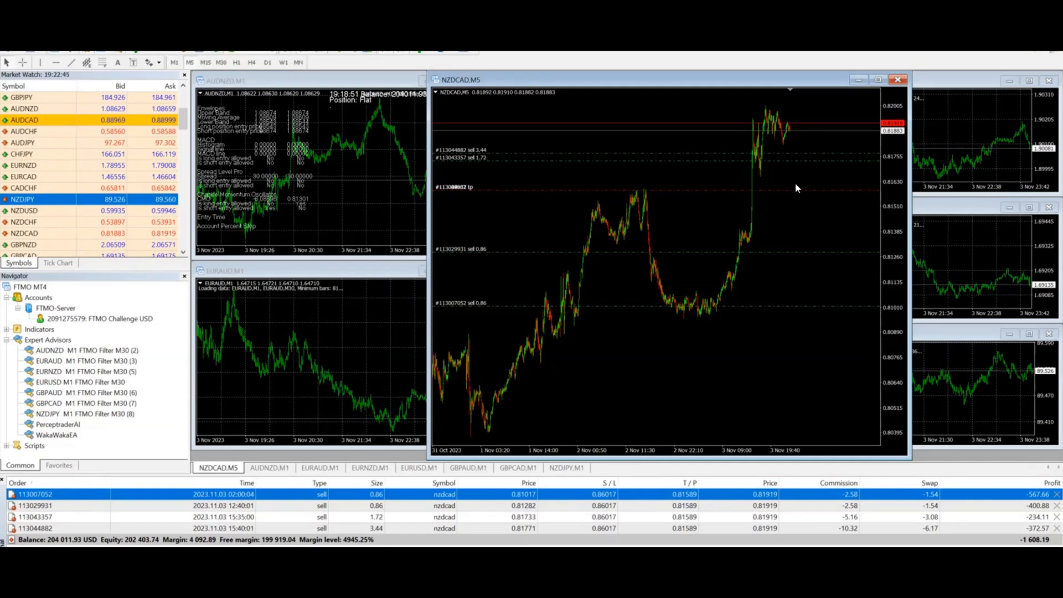
mouse_move(863, 94)
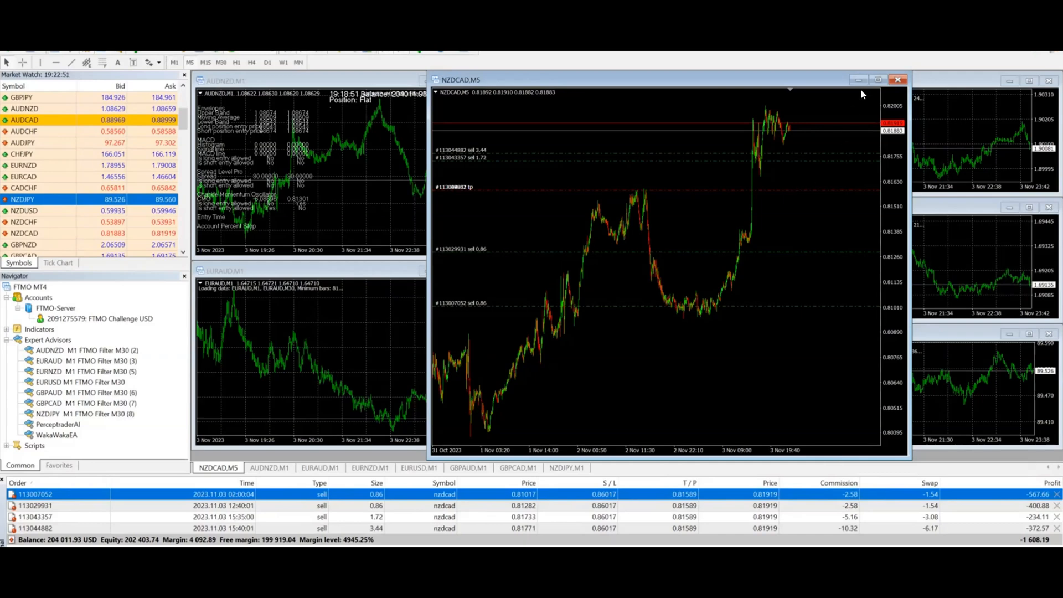
click(899, 80)
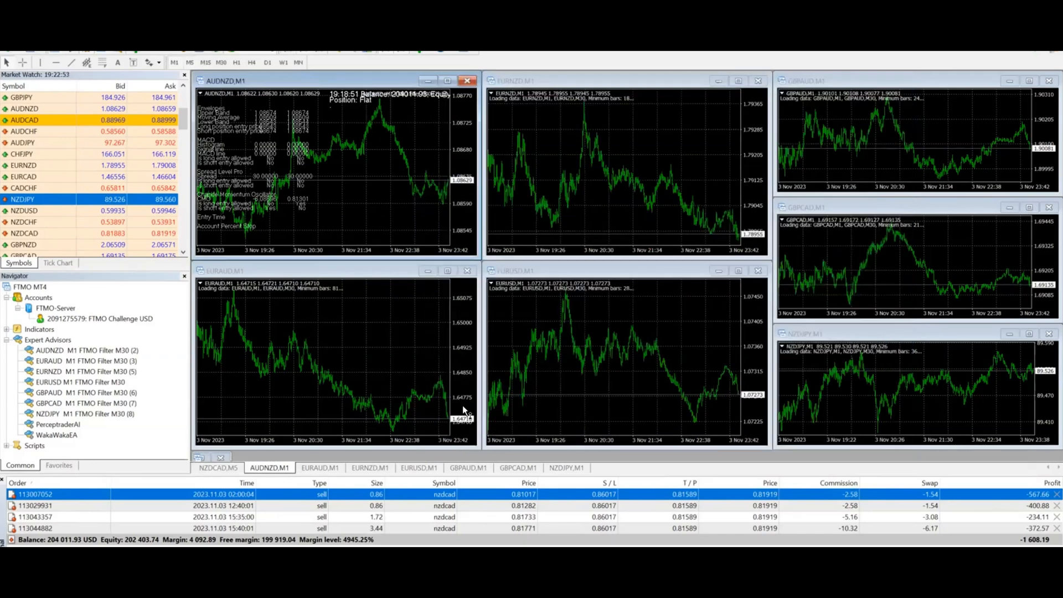
mouse_move(398, 402)
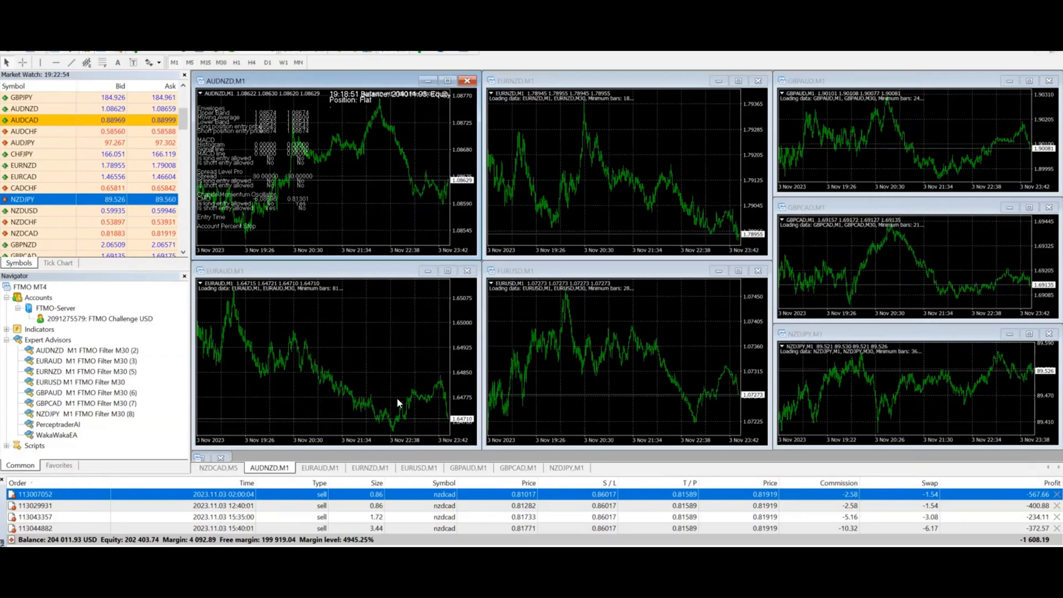